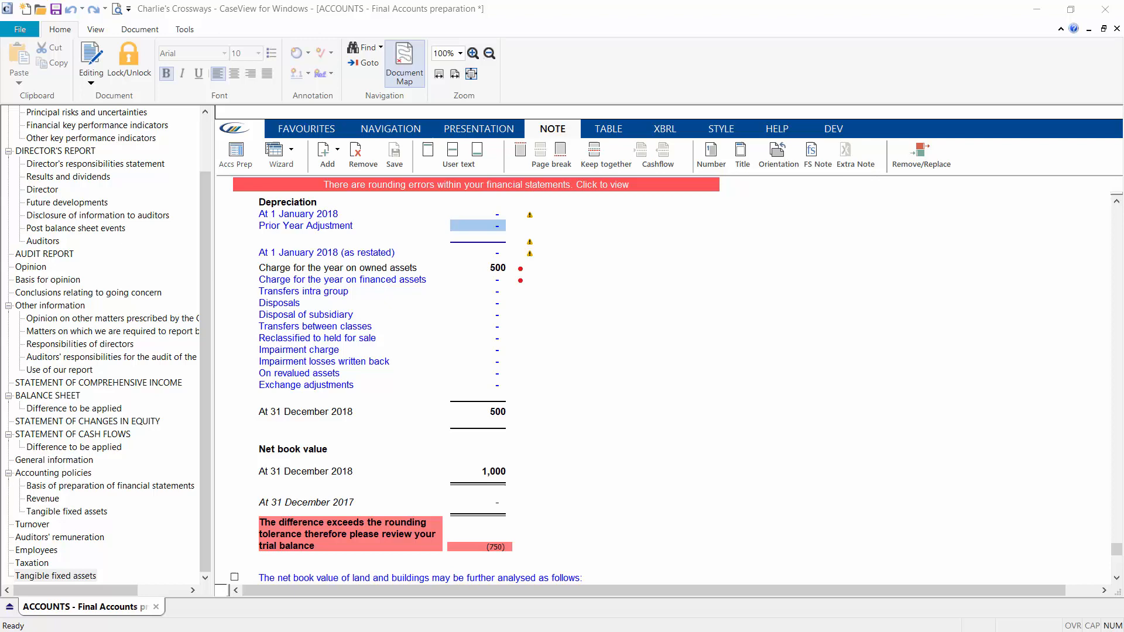
Scroll through the tangible fixed assets note: cost 1,500, depreciation 500, 750 rounding difference
scroll(up, 3)
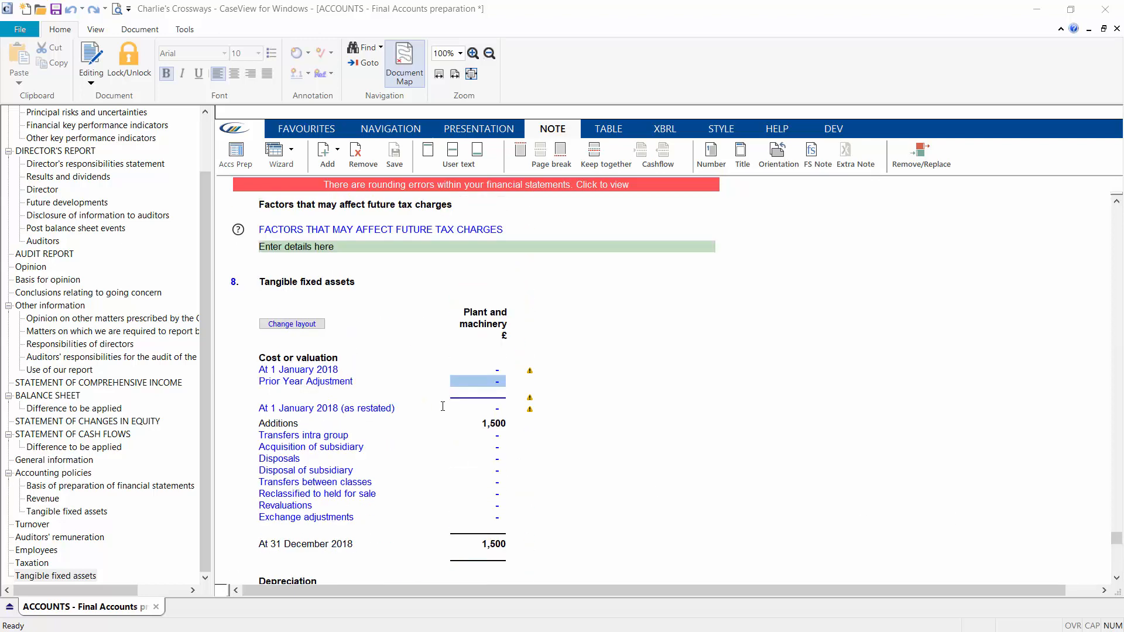
scroll(down, 3)
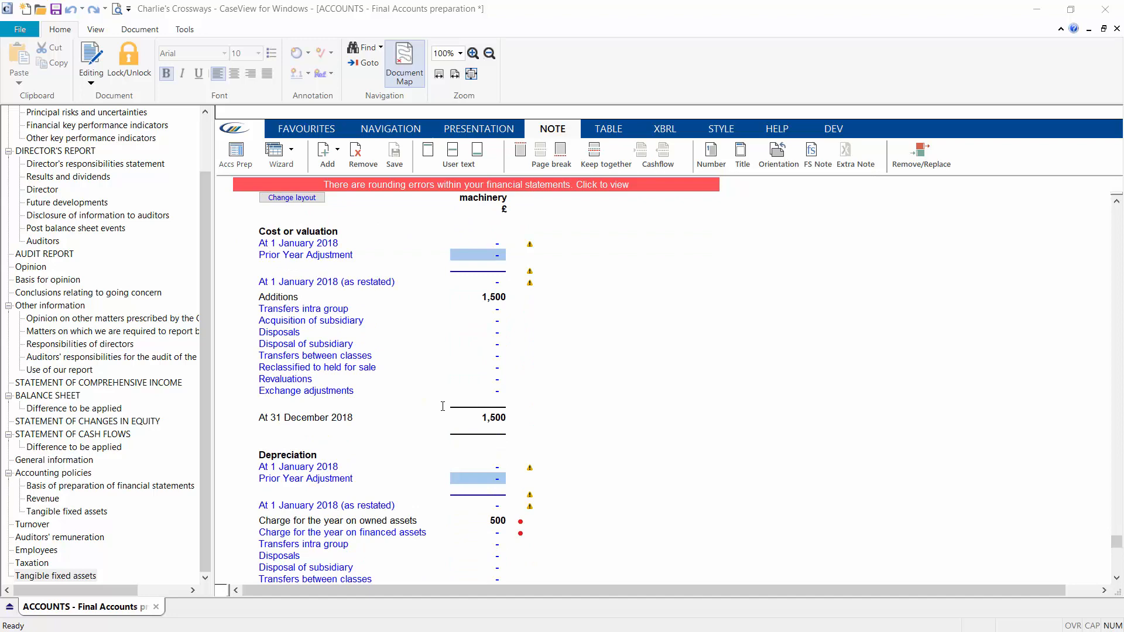
scroll(down, 3)
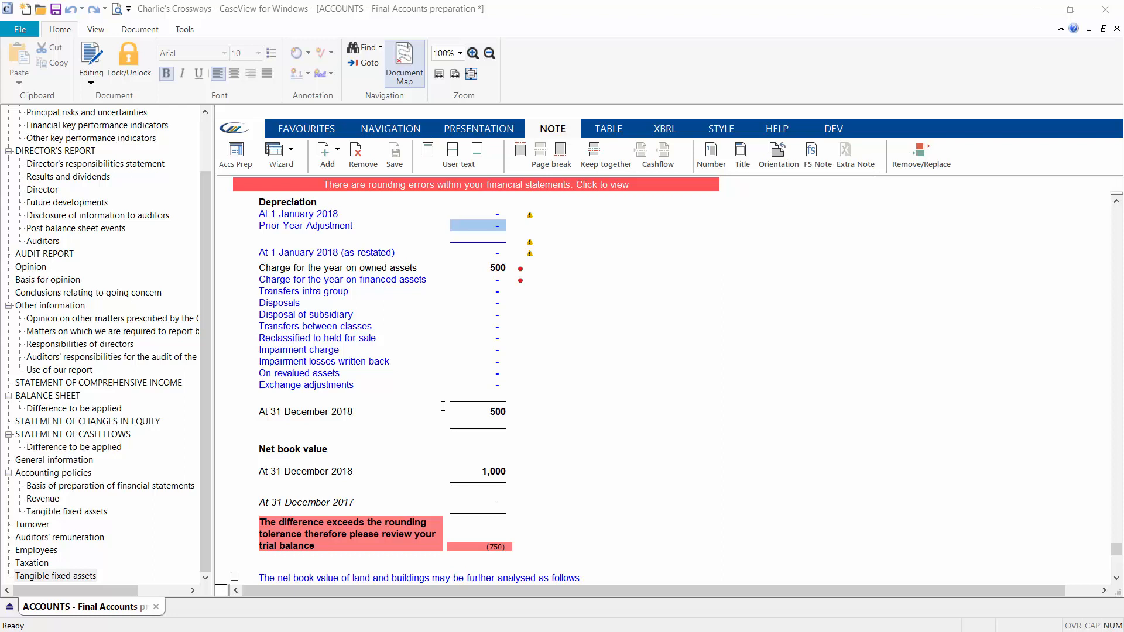
mouse_move(598, 514)
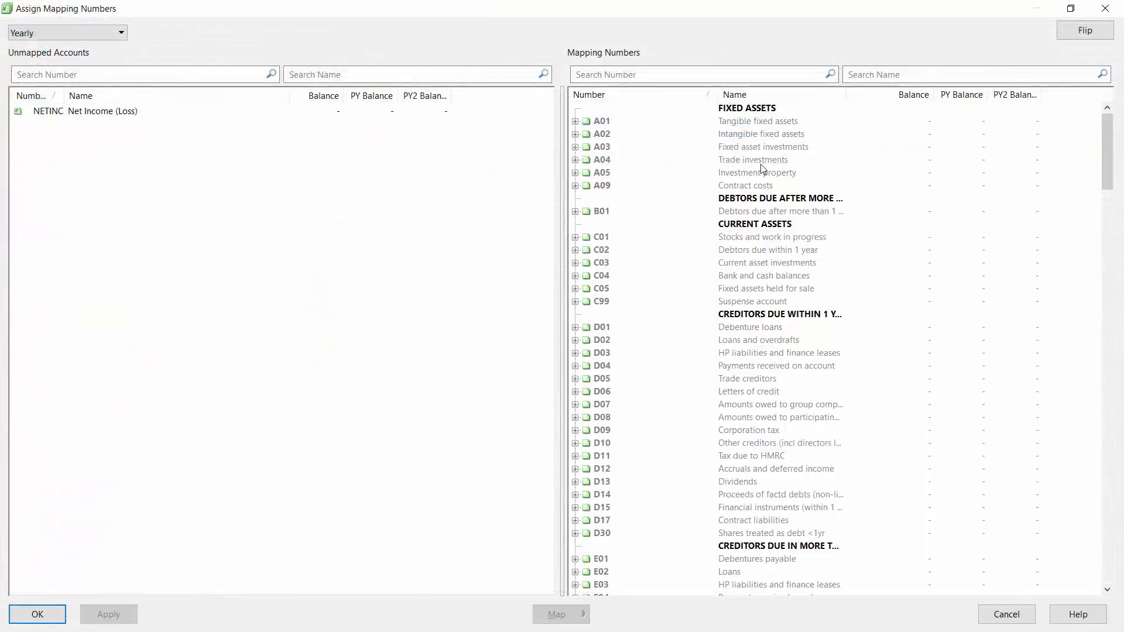
Expand A01 Tangible fixed assets to Plant and machinery accounts showing additions 1,500 and depreciation -500
click(575, 120)
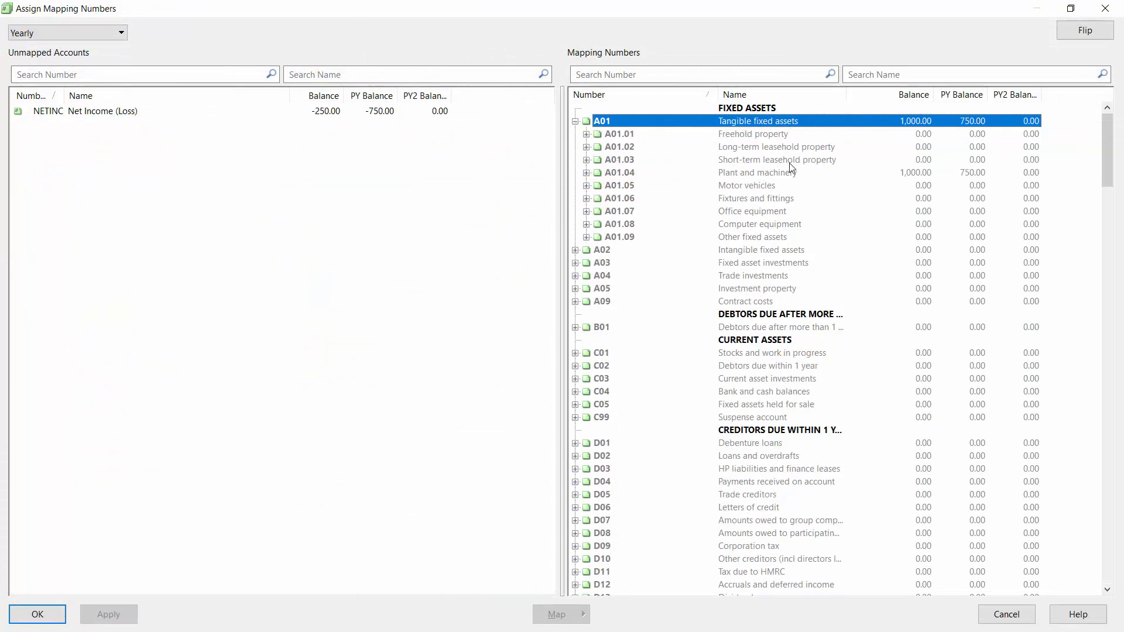
click(586, 172)
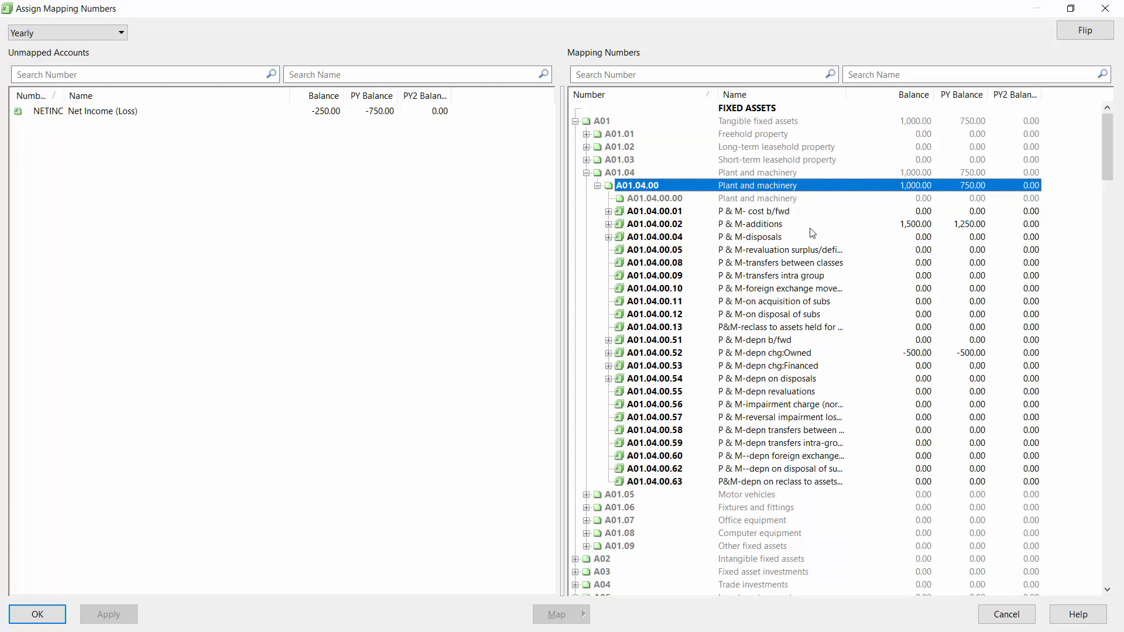
click(971, 224)
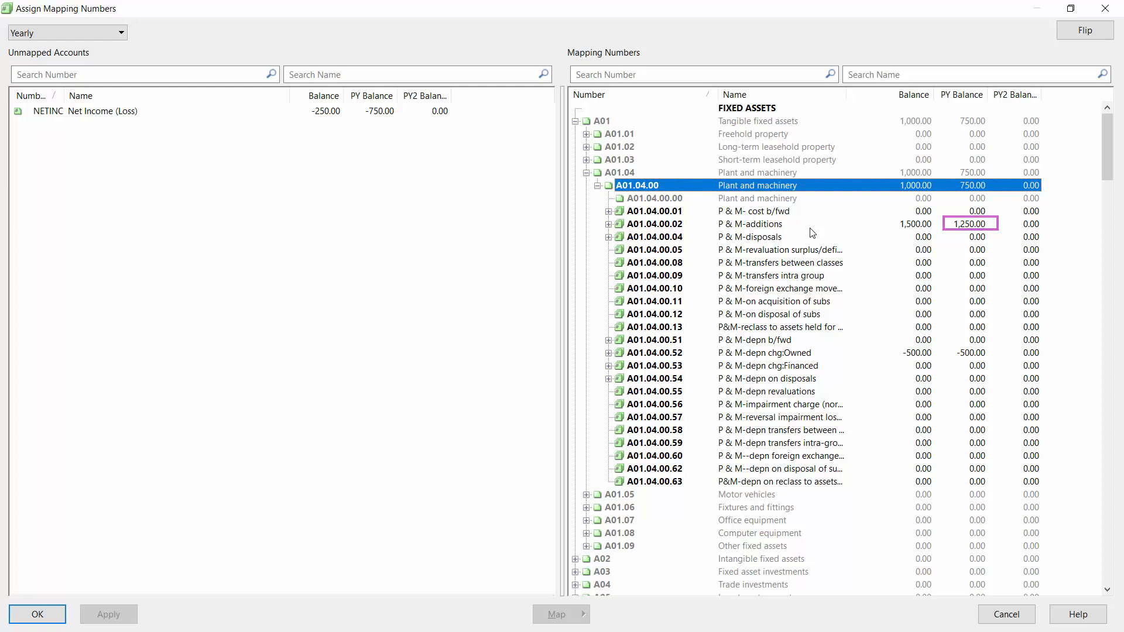
click(972, 353)
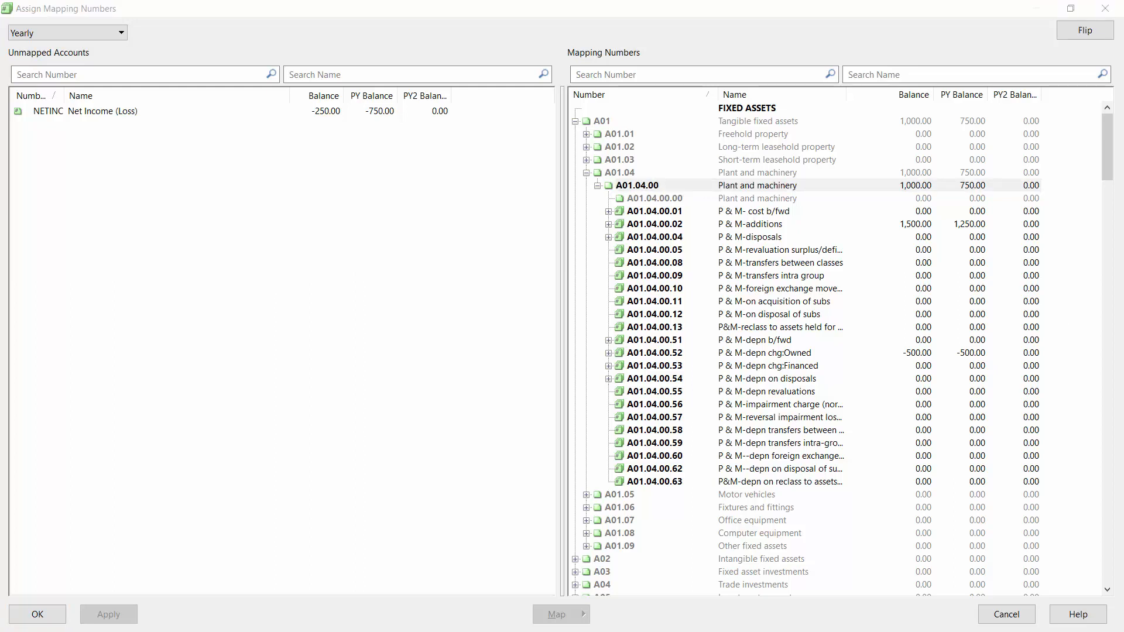
Enter P & M journal lines reclassifying 1,250 additions and 500 depreciation charge to brought forward
click(917, 211)
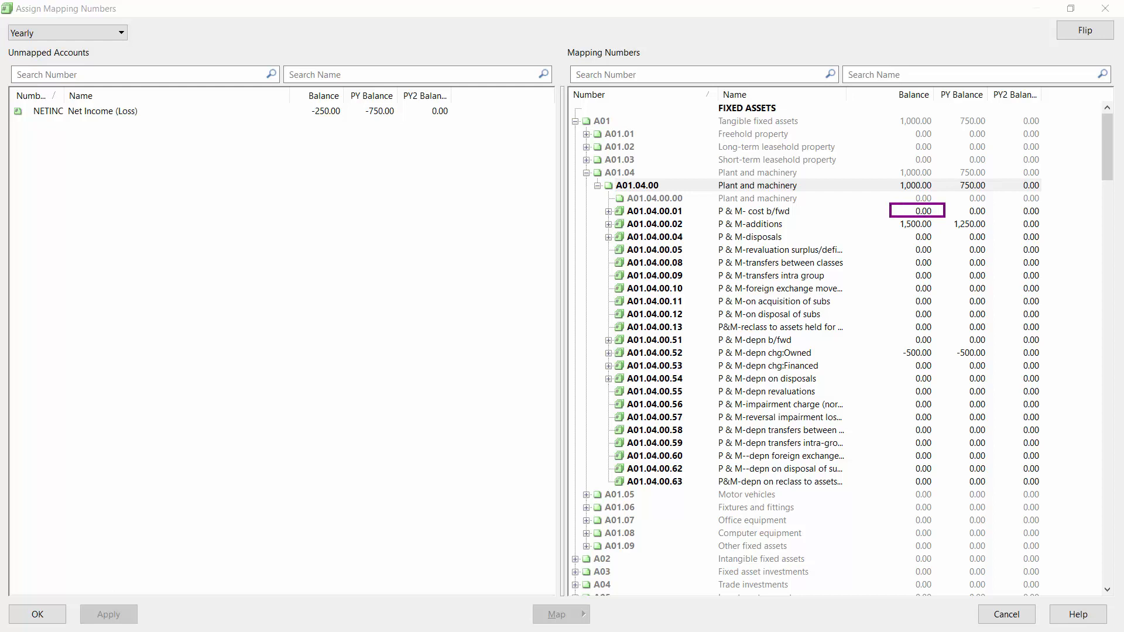
click(971, 224)
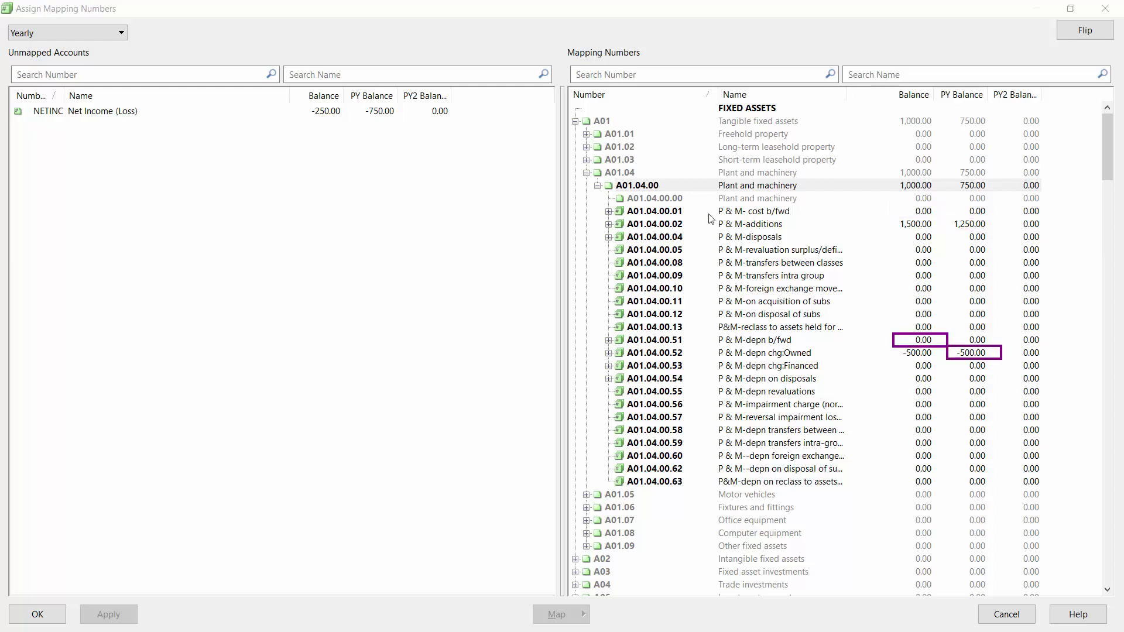
click(654, 211)
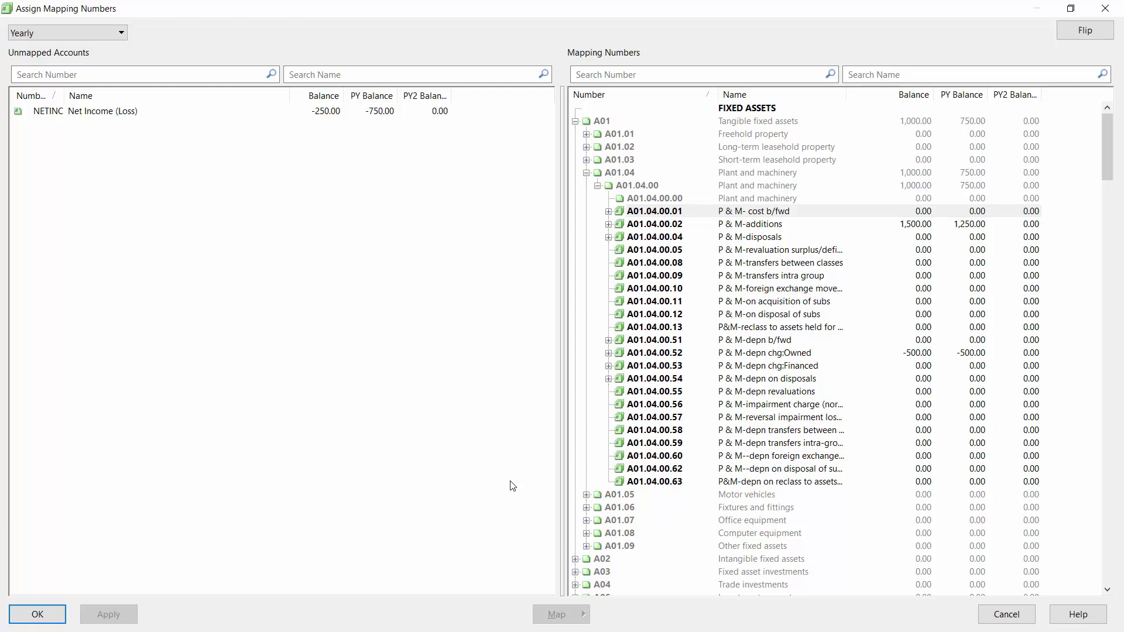
click(636, 185)
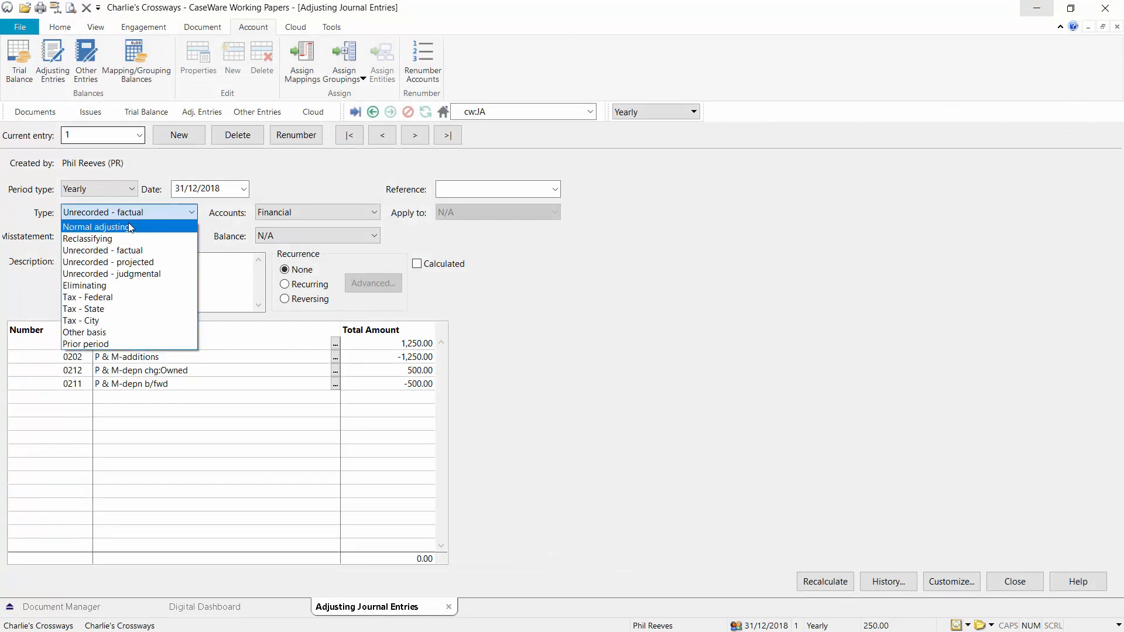
Set the entry type to Normal adjusting and close the Adjusting Journal Entries window
click(96, 227)
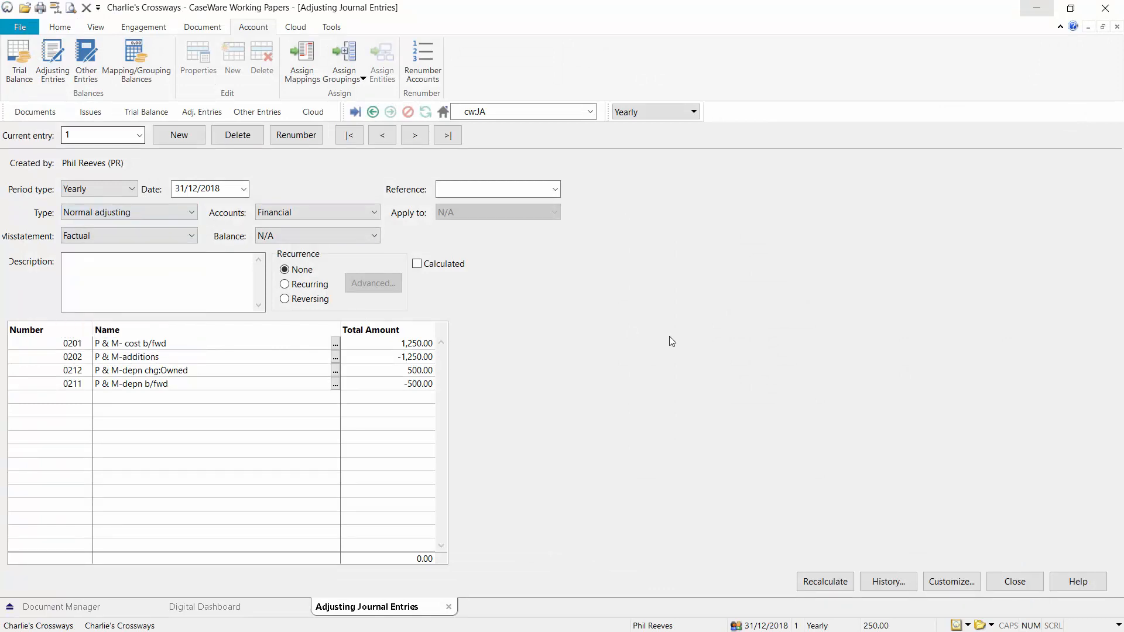
mouse_move(746, 375)
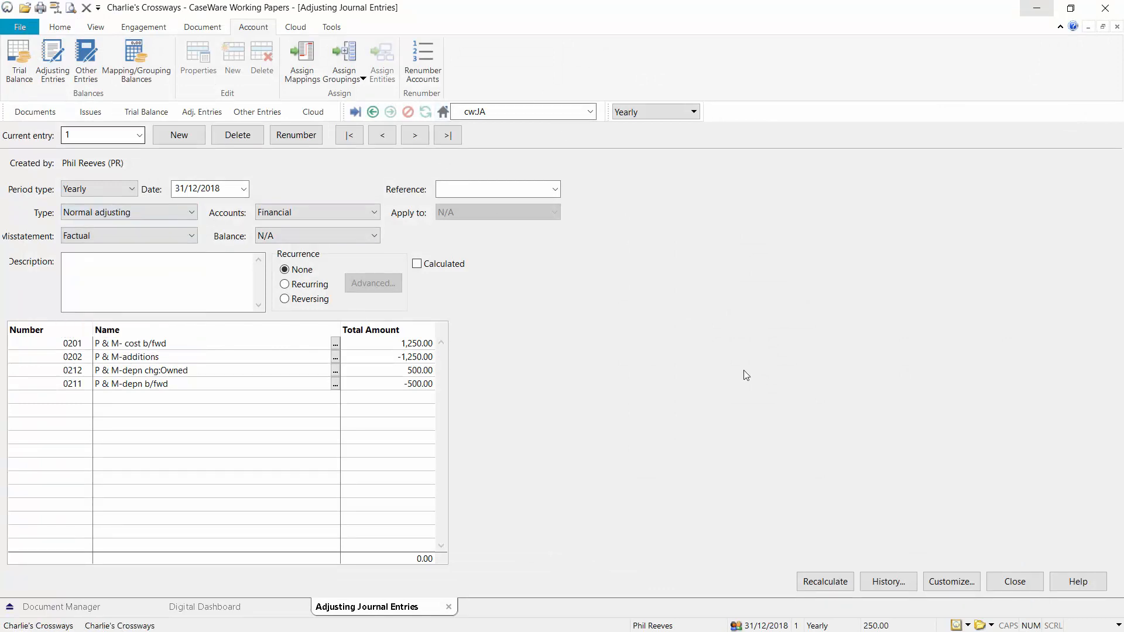
click(301, 61)
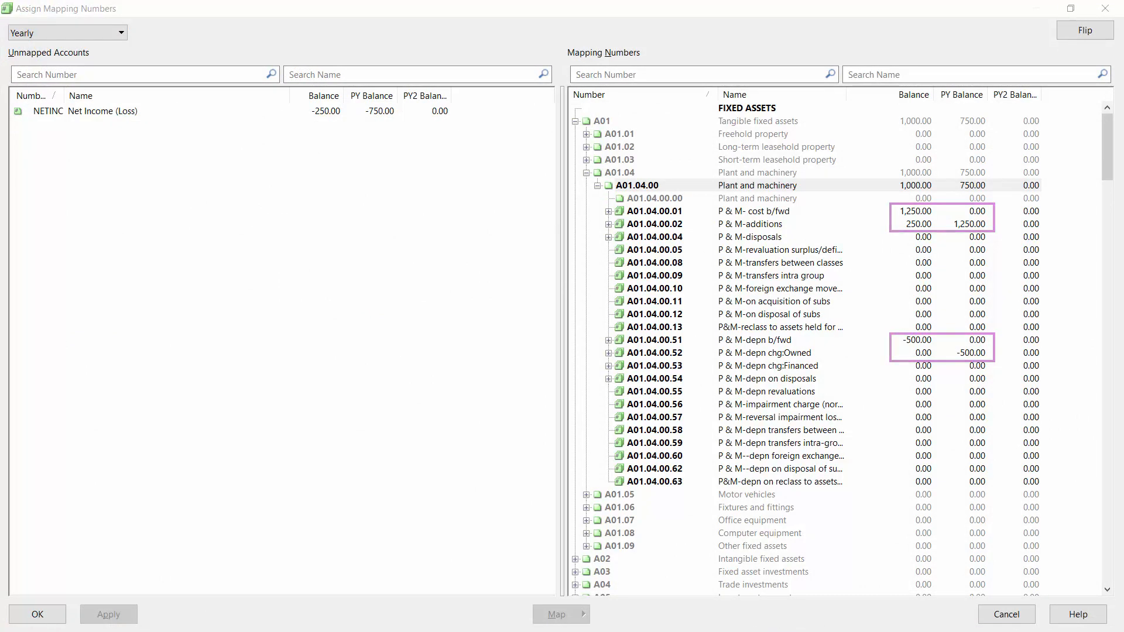
Accept the Plant and machinery balances of 1,250 cost and 500 depreciation brought forward
click(36, 614)
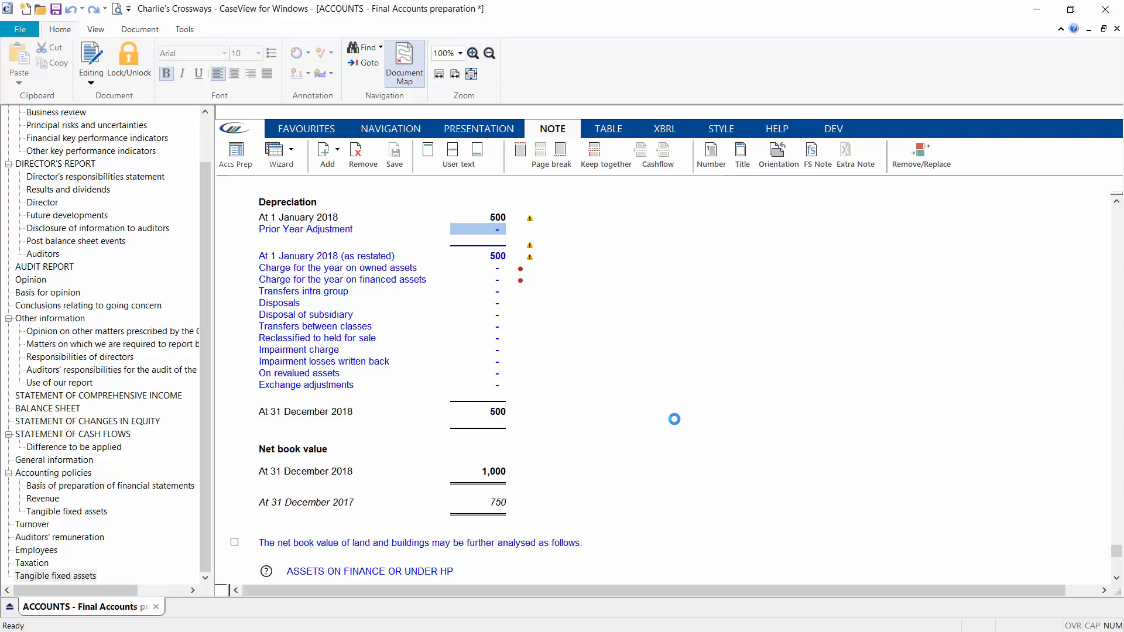
mouse_move(700, 463)
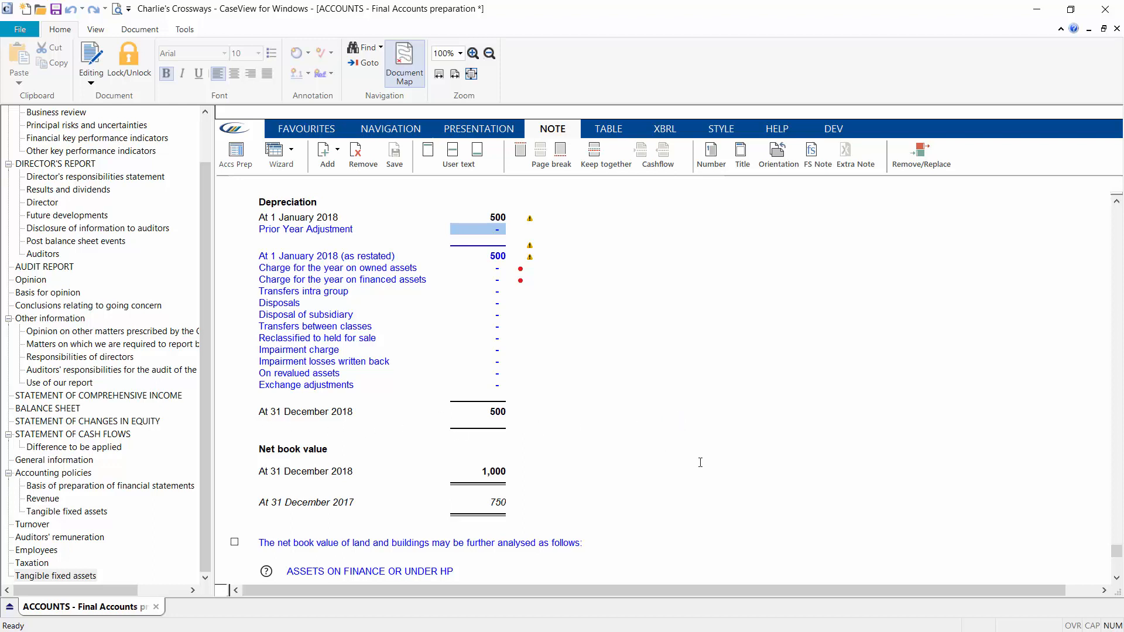